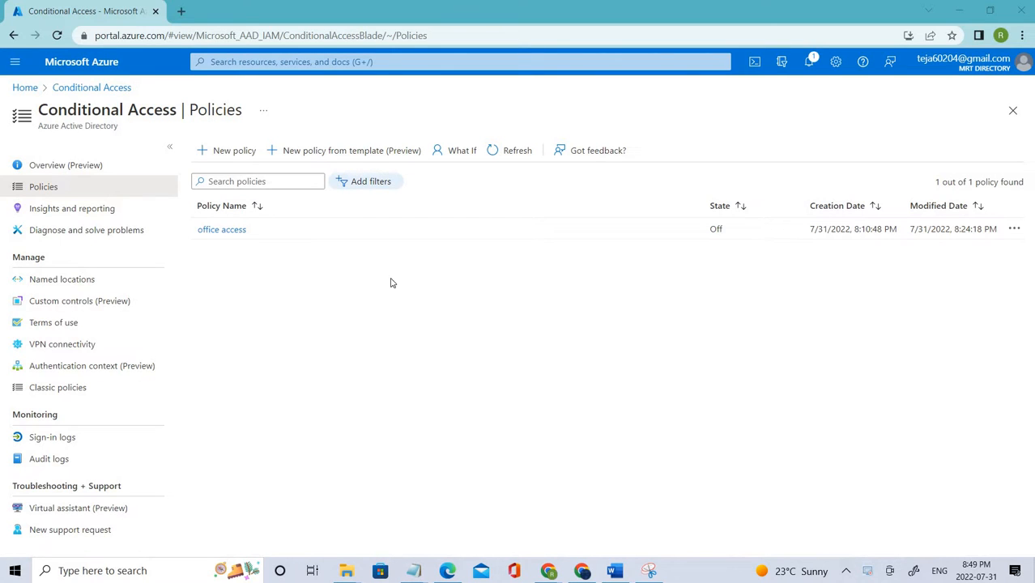
# Begin a new Conditional Access policy and name it 'session access'.
pyautogui.doubleClick(221, 230)
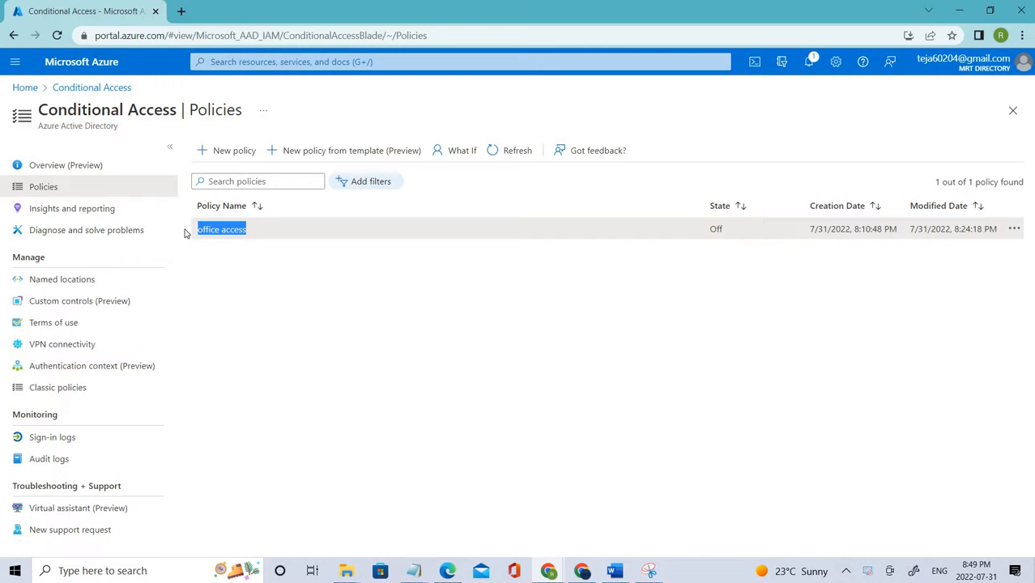
pyautogui.click(517, 149)
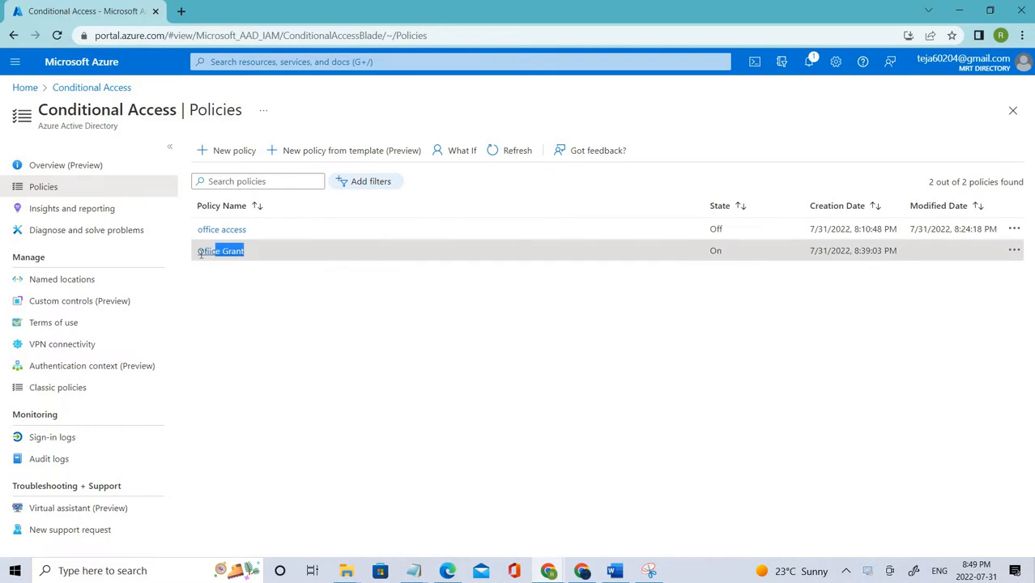
pyautogui.click(221, 229)
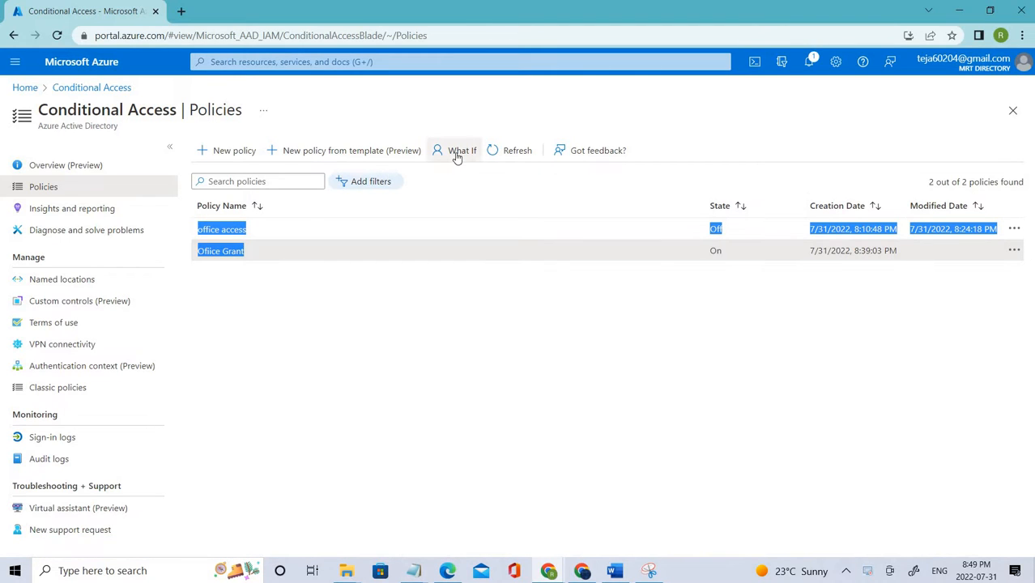
pyautogui.moveTo(462, 149)
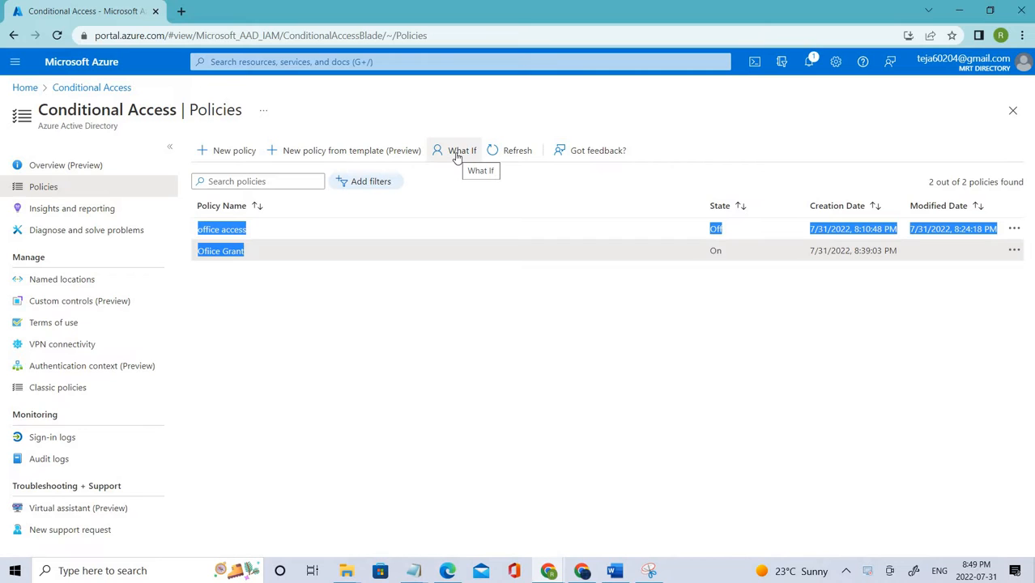
pyautogui.moveTo(501, 230)
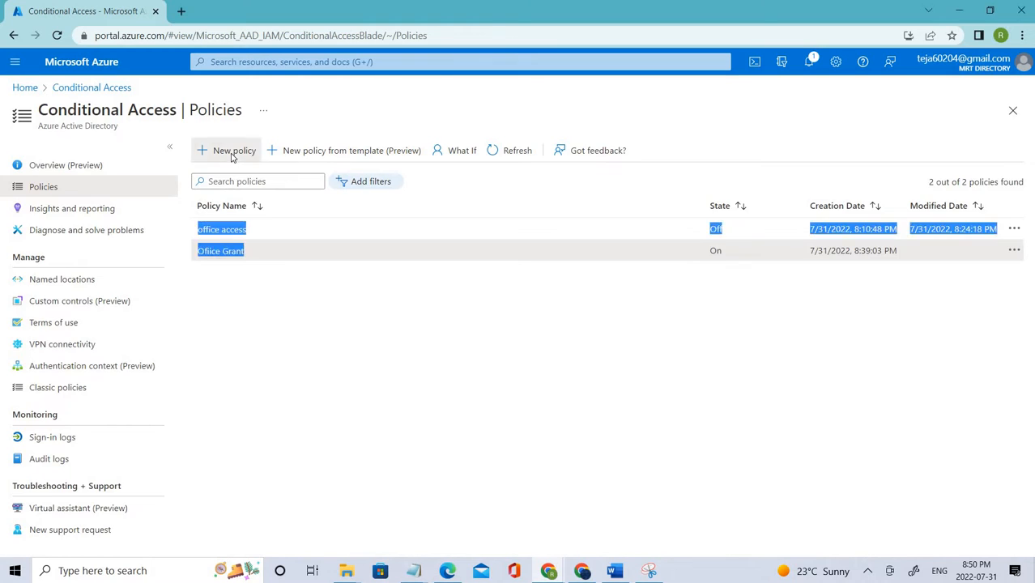
pyautogui.click(233, 149)
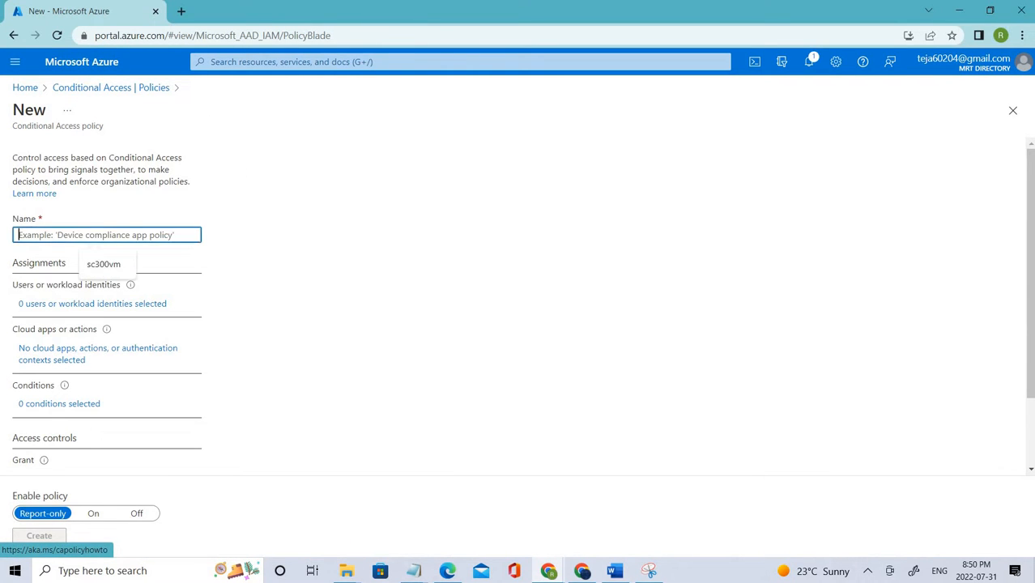
pyautogui.write('session access')
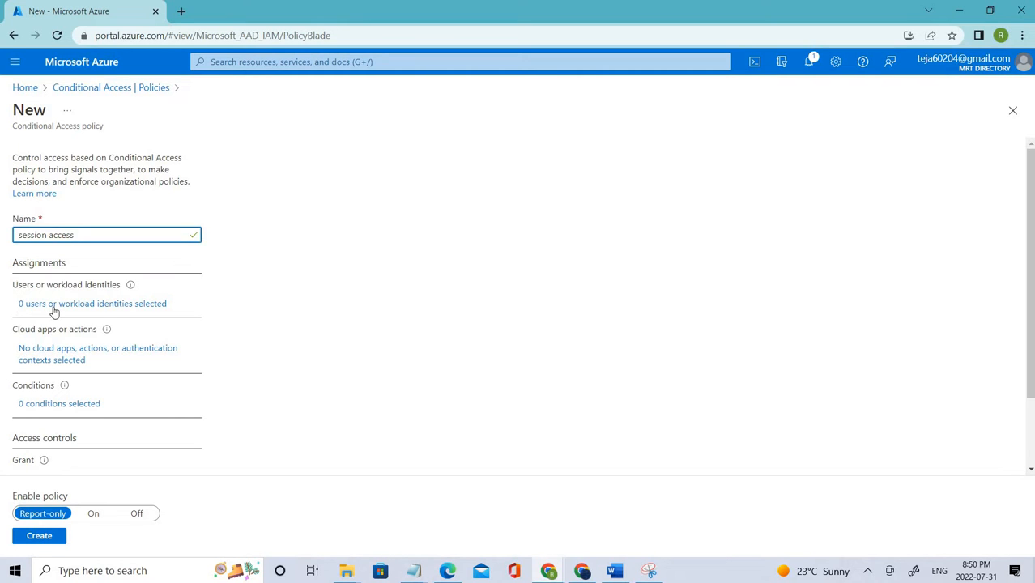
# Assign the policy to specific users and groups, selecting the user luky.
pyautogui.click(91, 303)
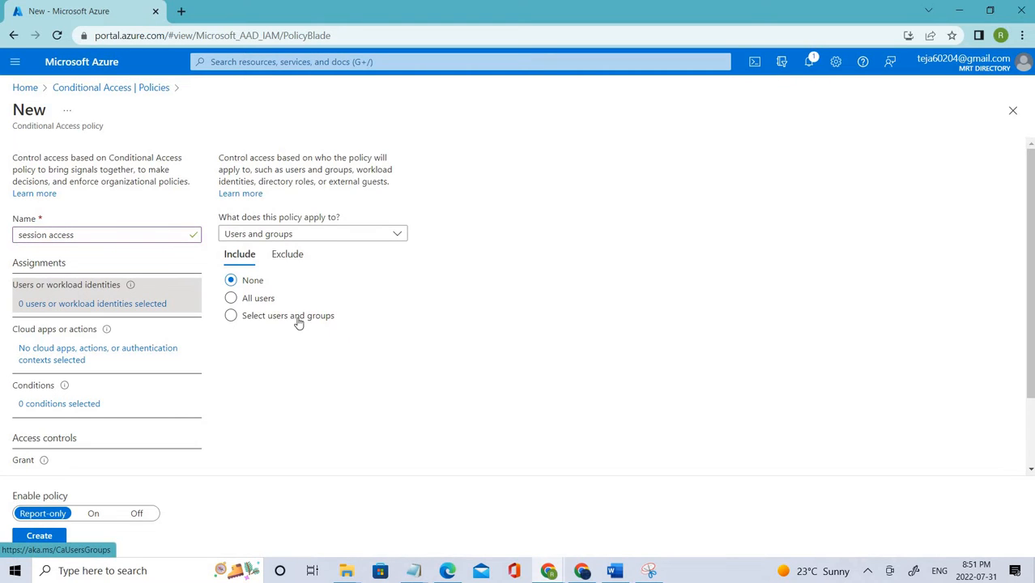
pyautogui.click(230, 314)
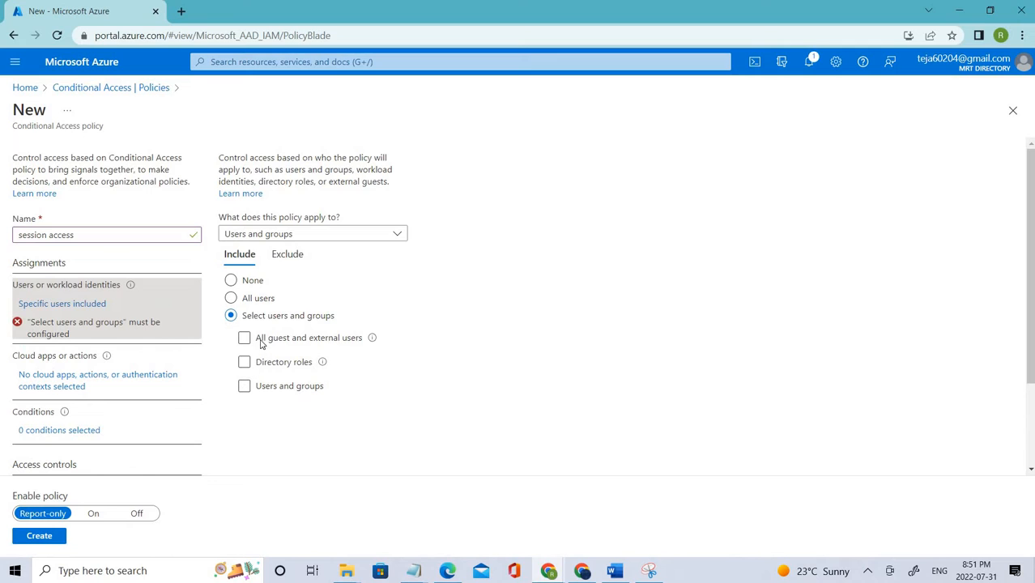
pyautogui.click(243, 338)
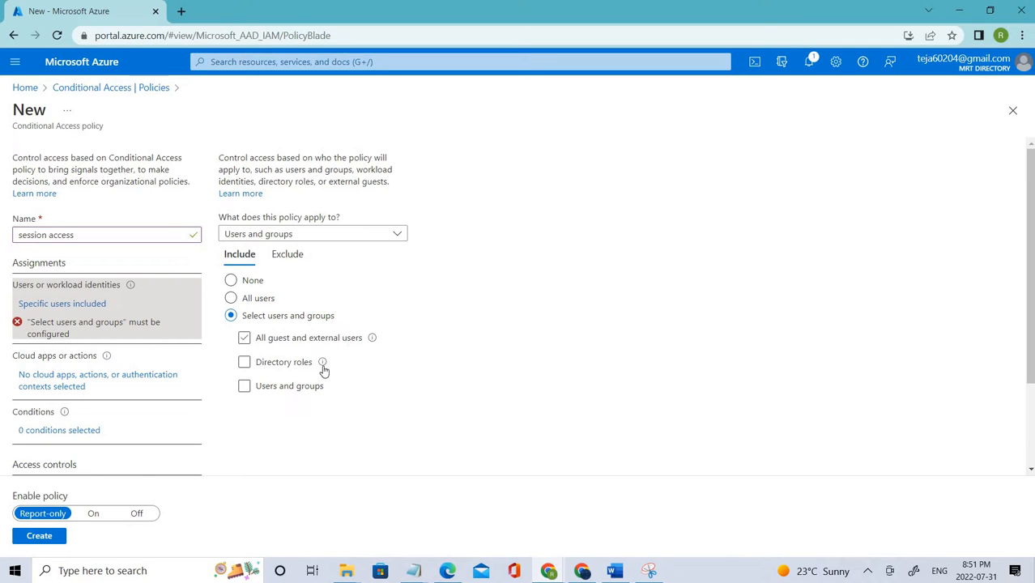
pyautogui.click(245, 362)
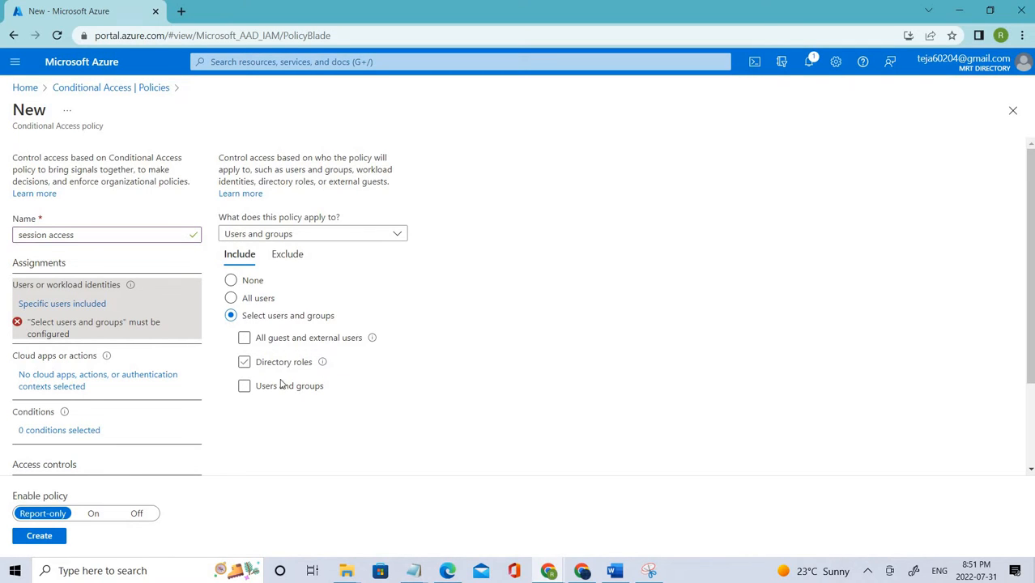
pyautogui.click(244, 363)
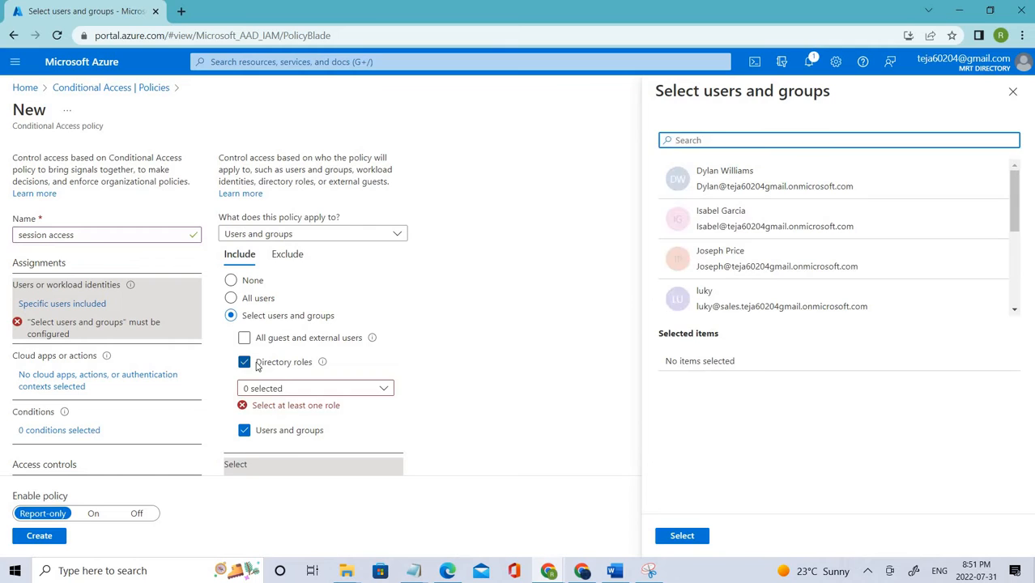
pyautogui.click(243, 361)
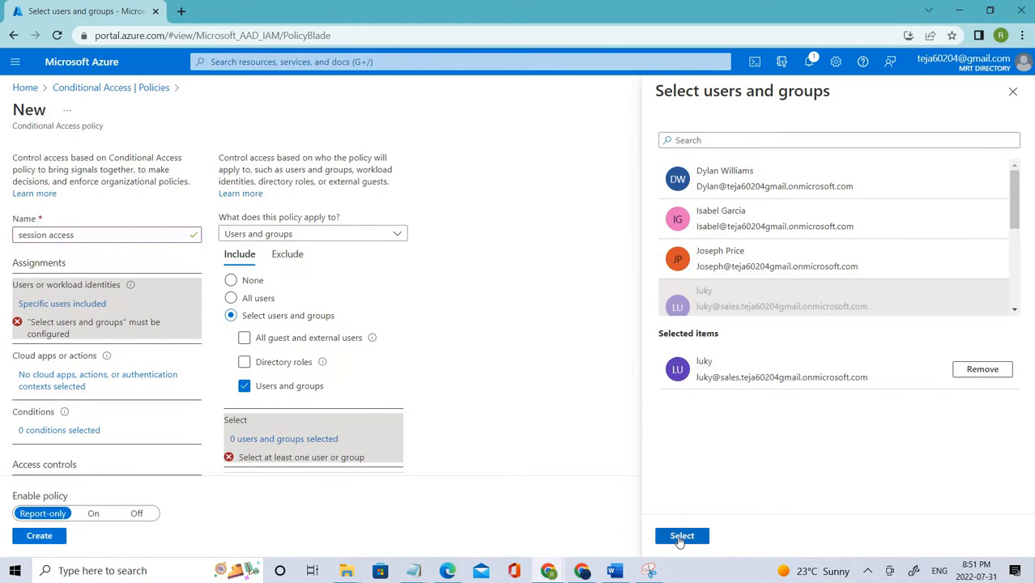
pyautogui.click(682, 535)
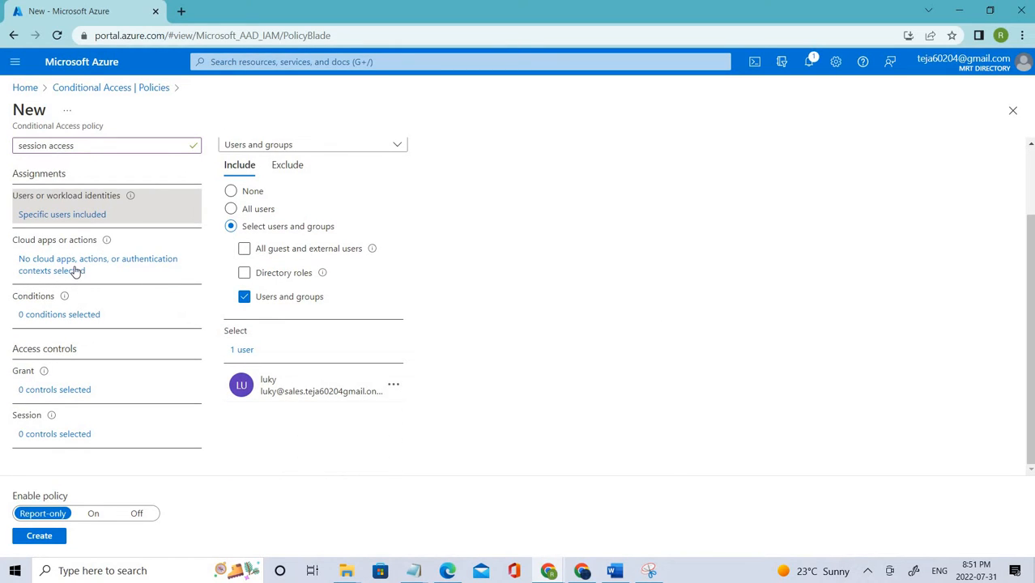
# Target the Office 365 cloud app under Cloud apps or actions.
pyautogui.click(97, 264)
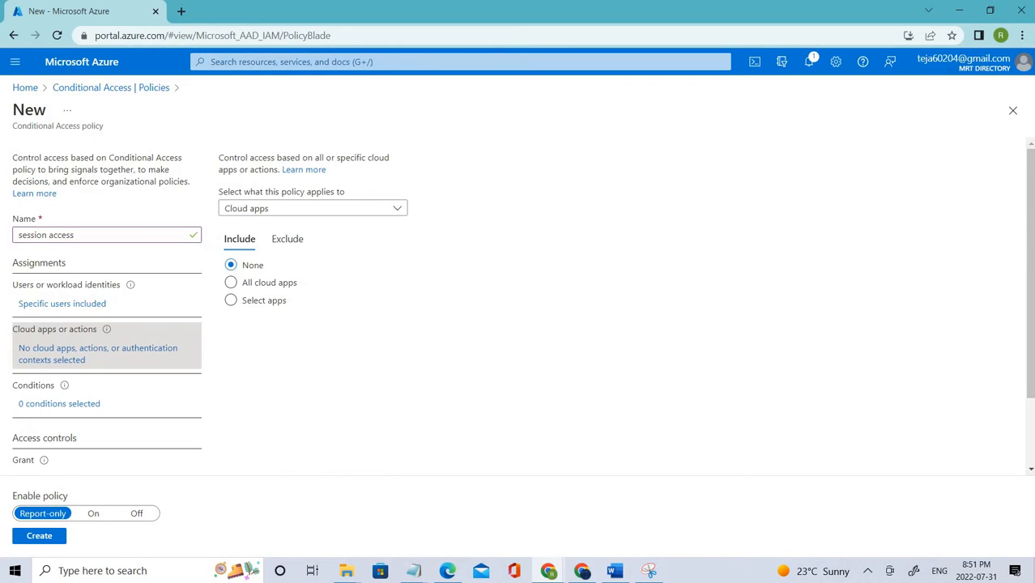
pyautogui.moveTo(441, 379)
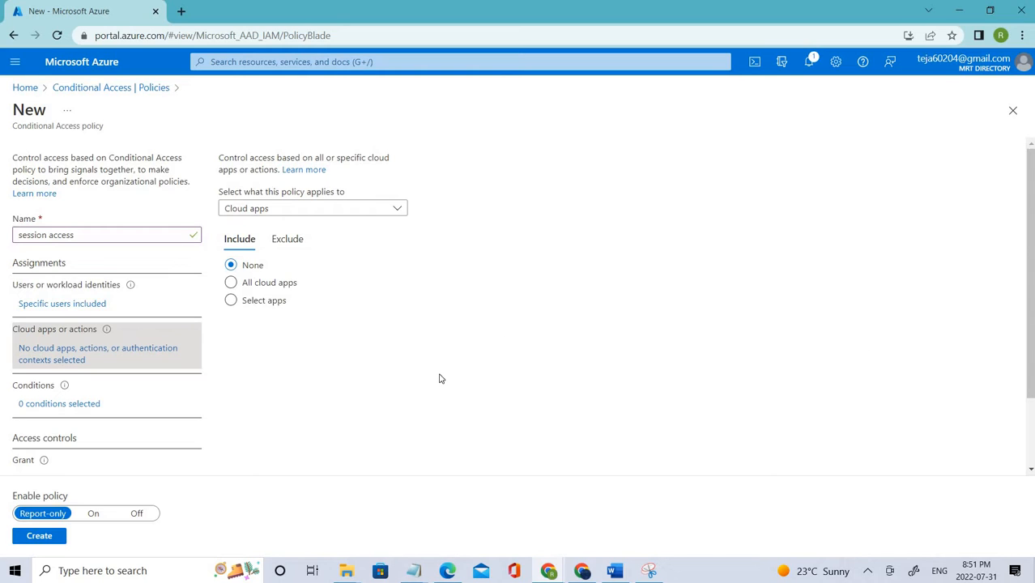
pyautogui.moveTo(580, 382)
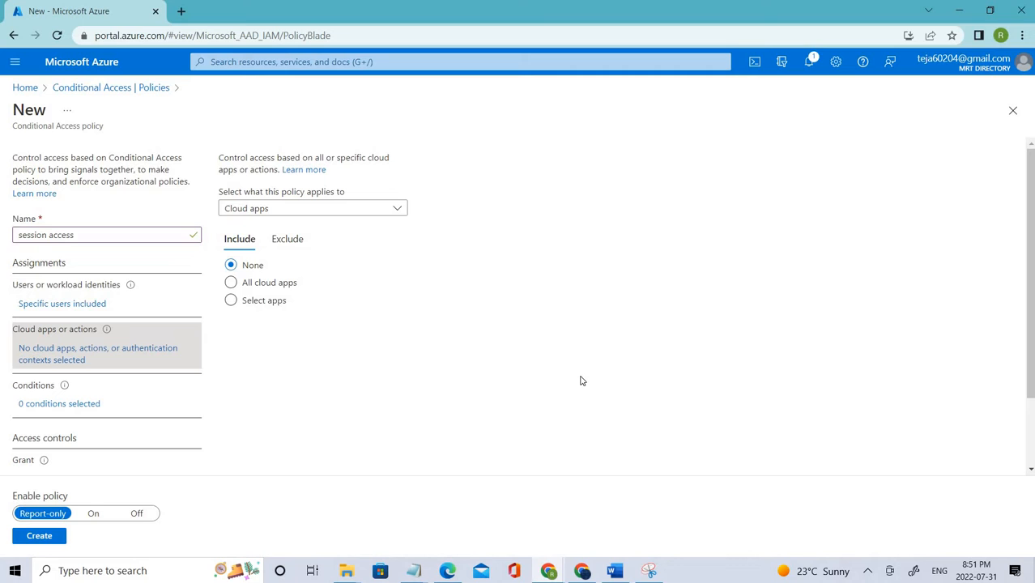
pyautogui.moveTo(241, 303)
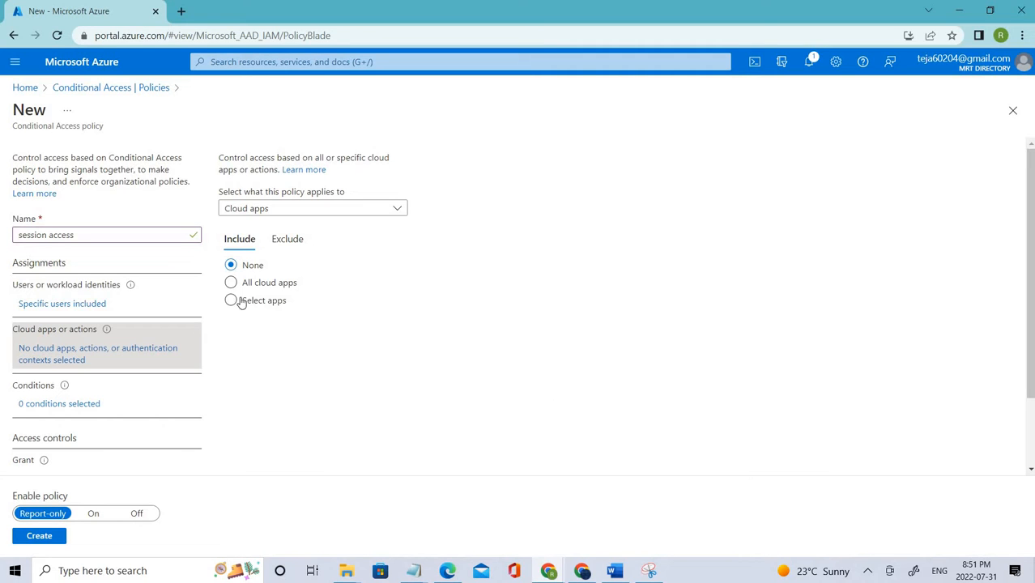
pyautogui.click(230, 282)
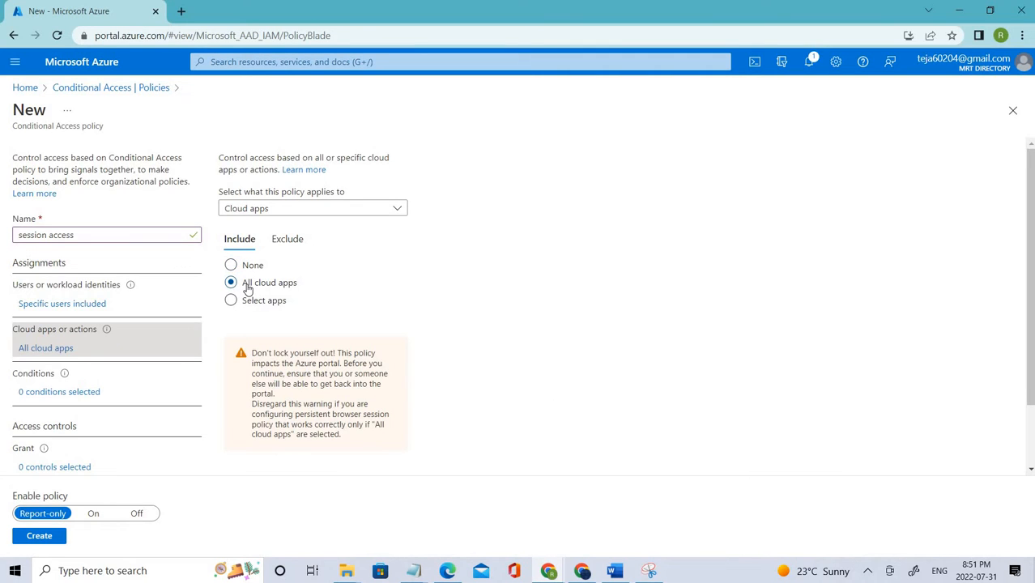
pyautogui.moveTo(256, 309)
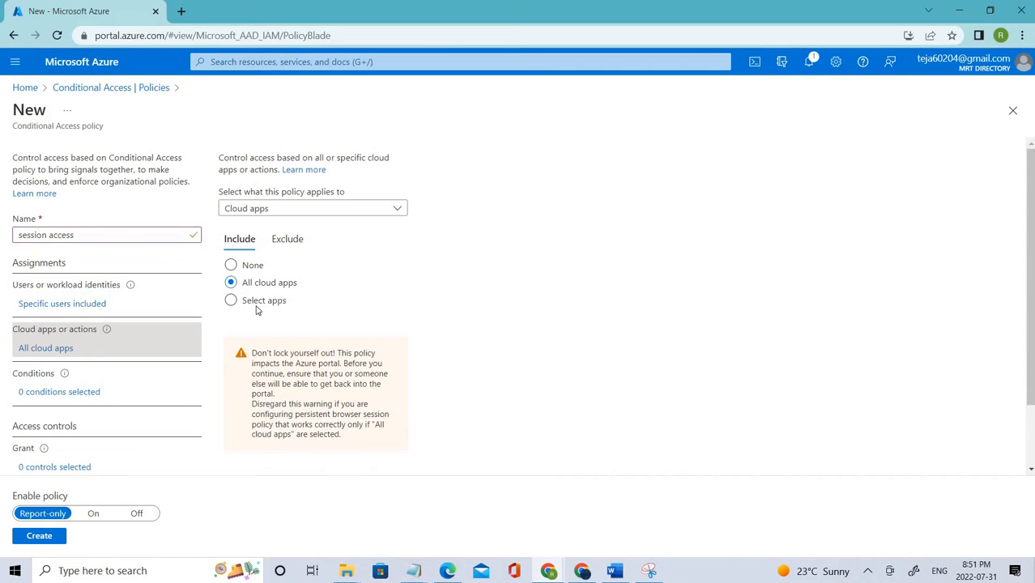
pyautogui.click(230, 300)
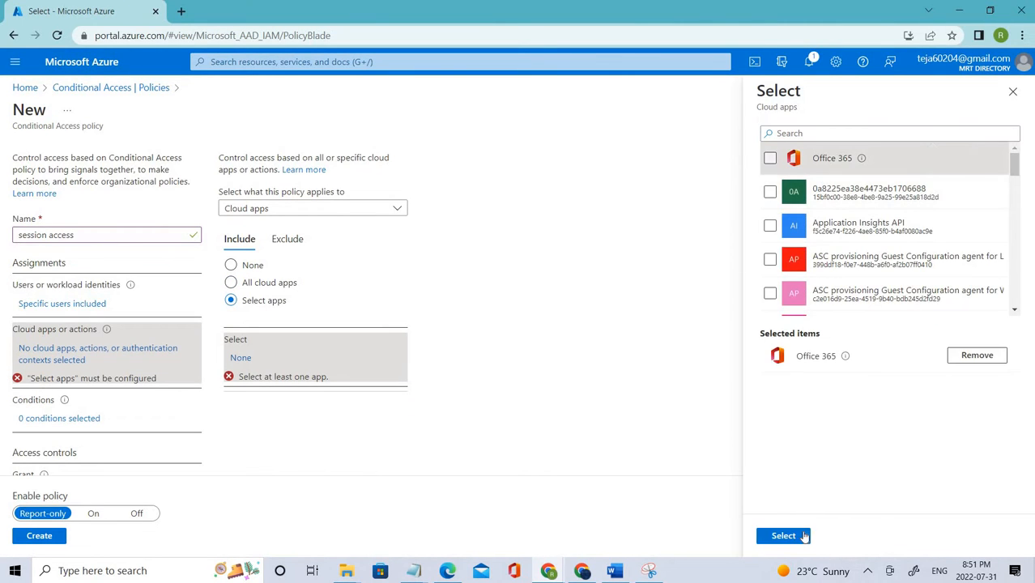
pyautogui.click(784, 535)
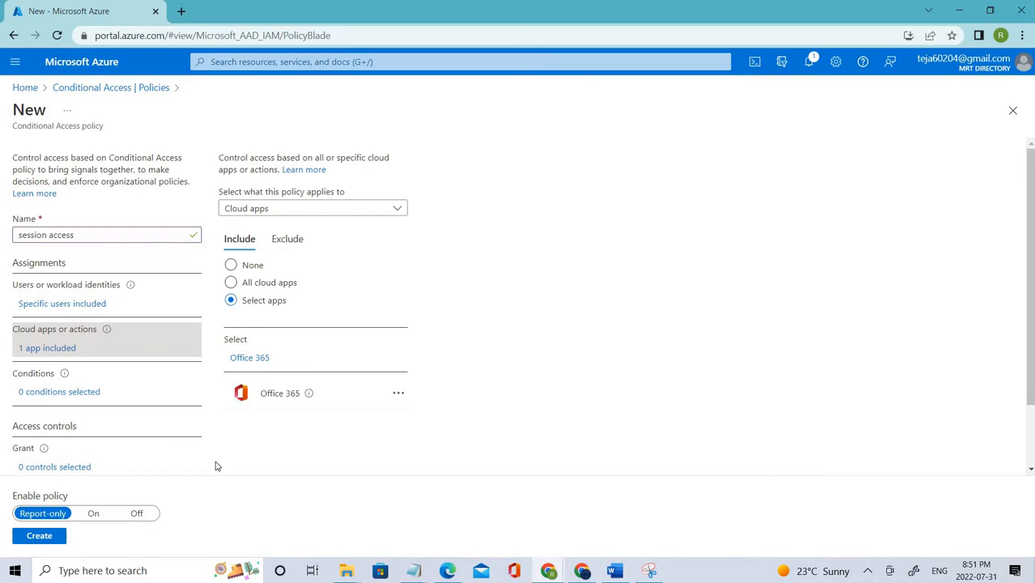
pyautogui.scroll(-3)
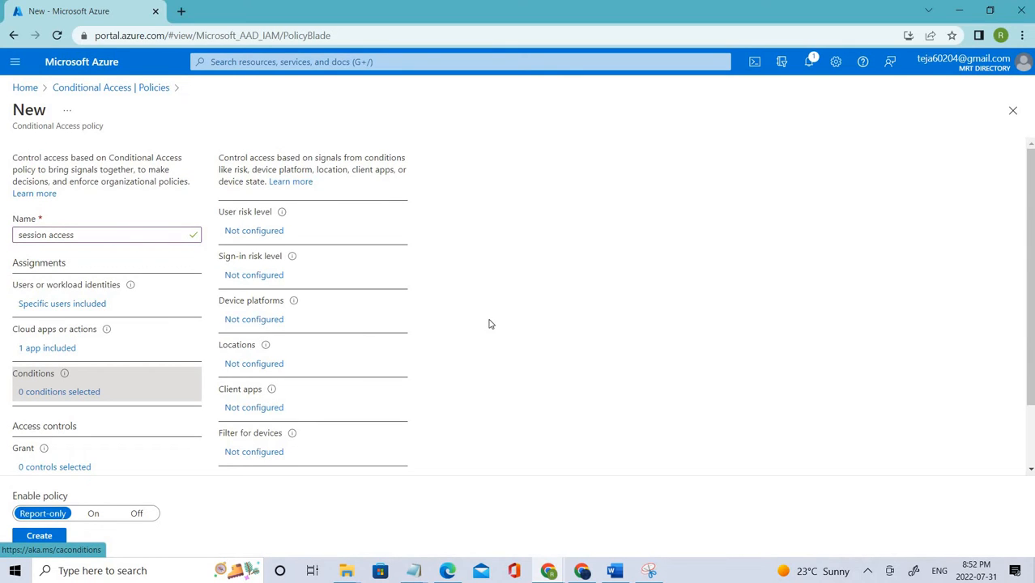
# Add the Device platforms condition to the policy.
pyautogui.click(253, 318)
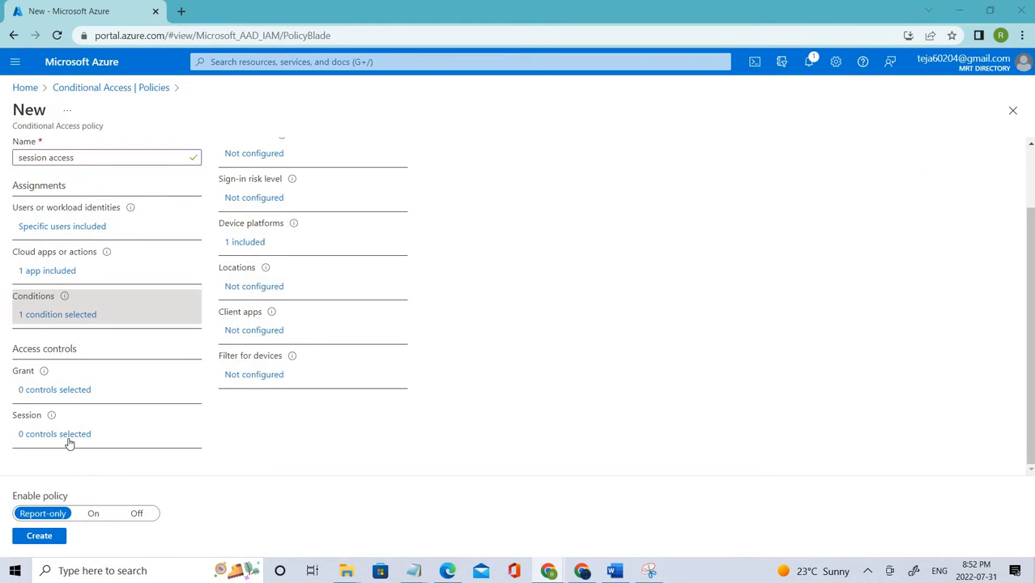
pyautogui.click(55, 434)
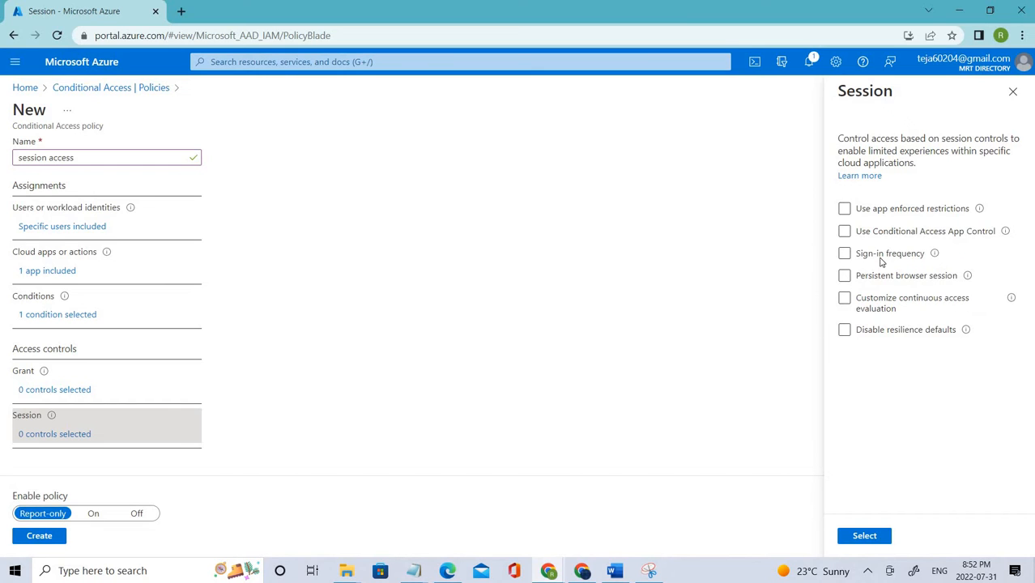
# Enable Sign-in frequency at 30 days as the policy's session control.
pyautogui.click(846, 253)
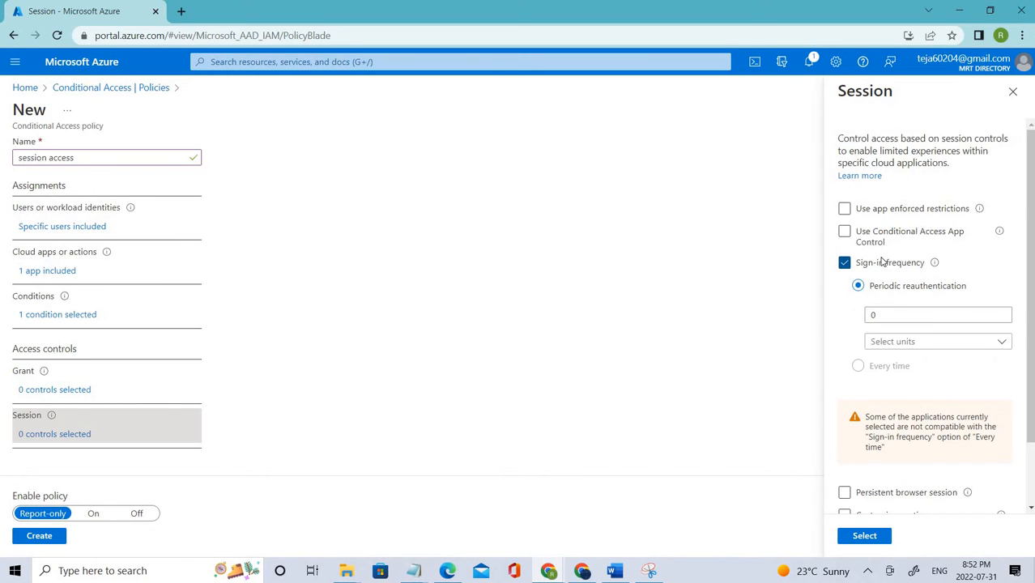
pyautogui.doubleClick(917, 285)
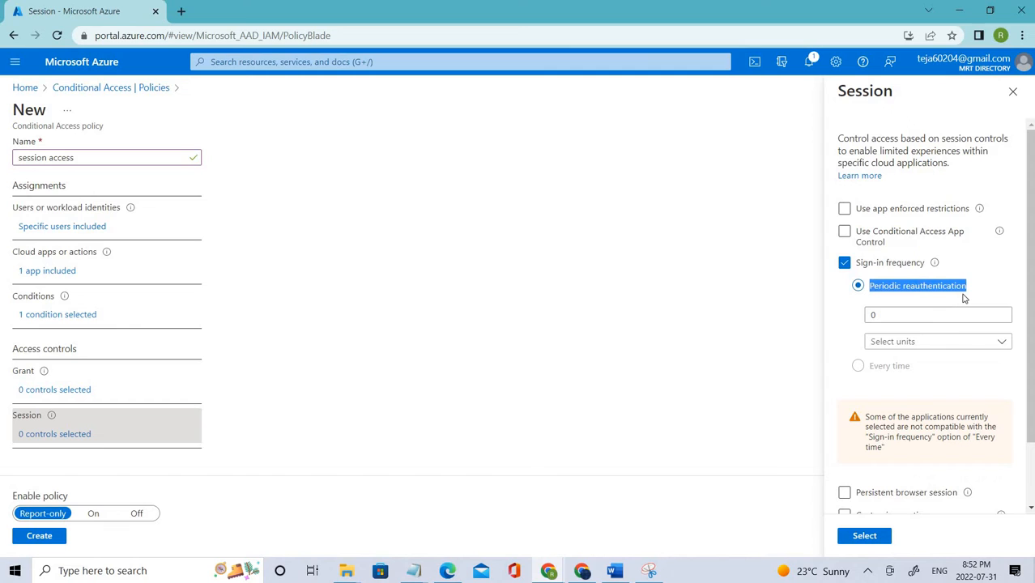
pyautogui.moveTo(1014, 361)
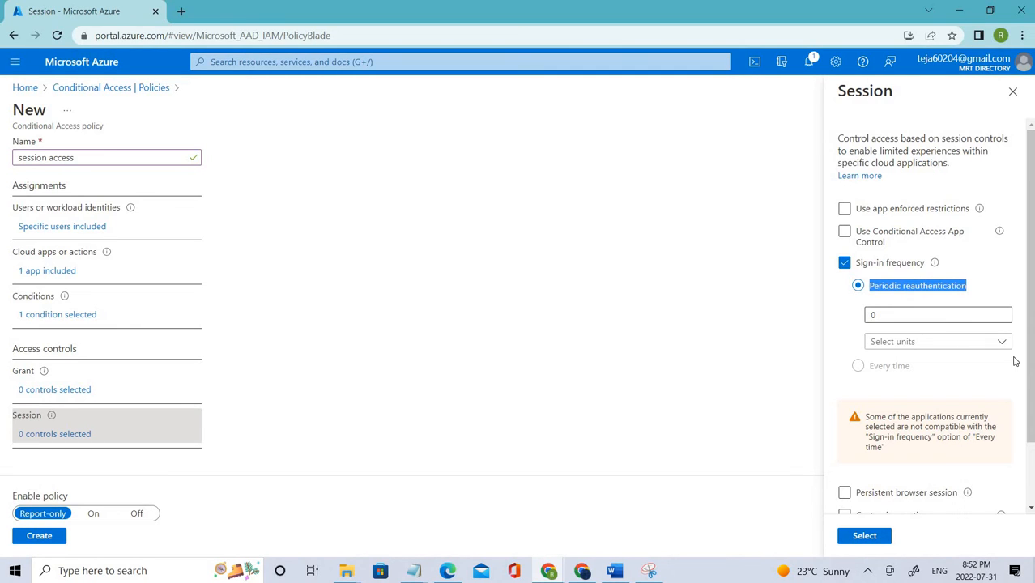
pyautogui.click(937, 340)
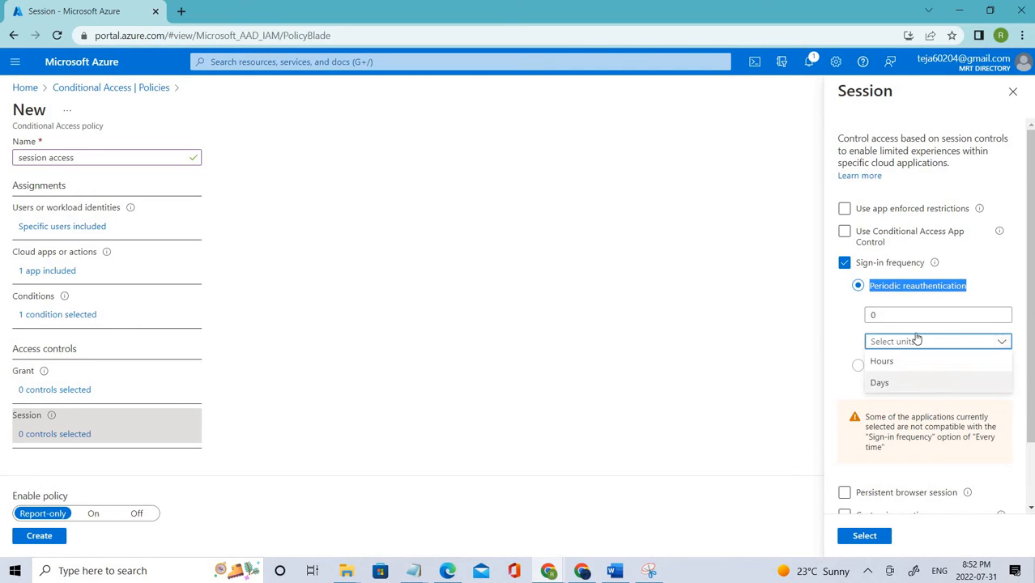
pyautogui.click(880, 382)
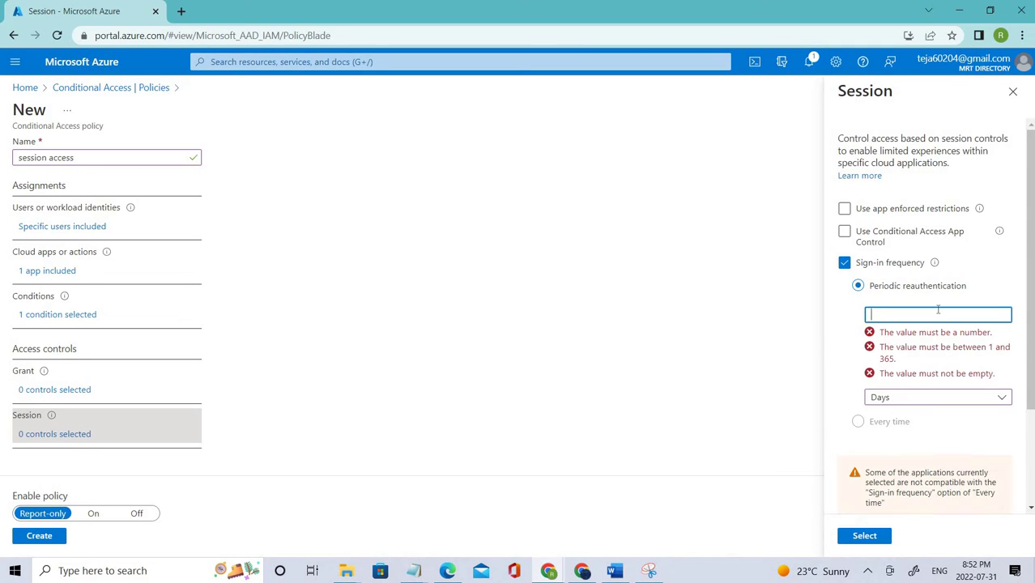
pyautogui.write('30')
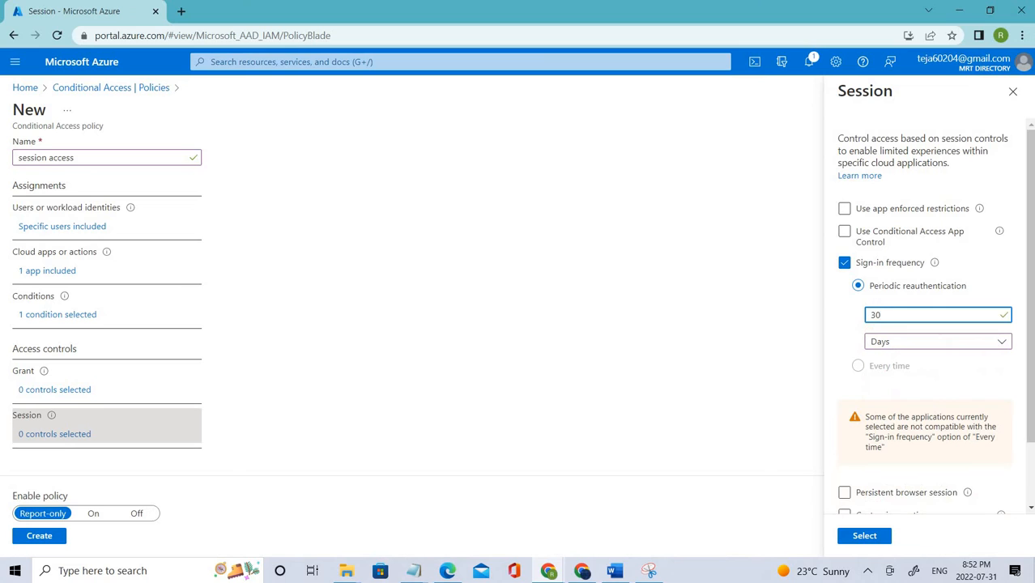
pyautogui.scroll(-3)
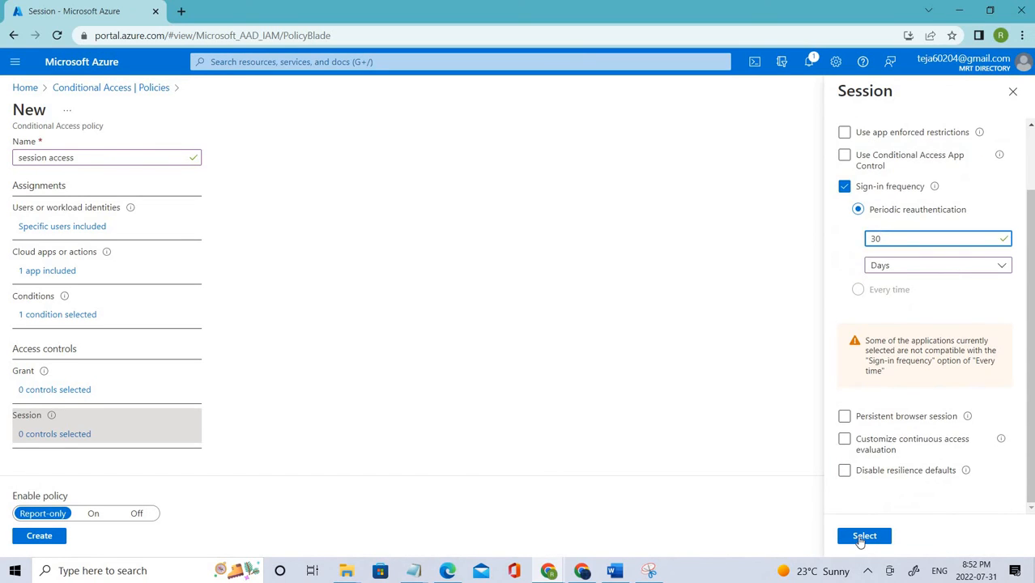
pyautogui.click(865, 535)
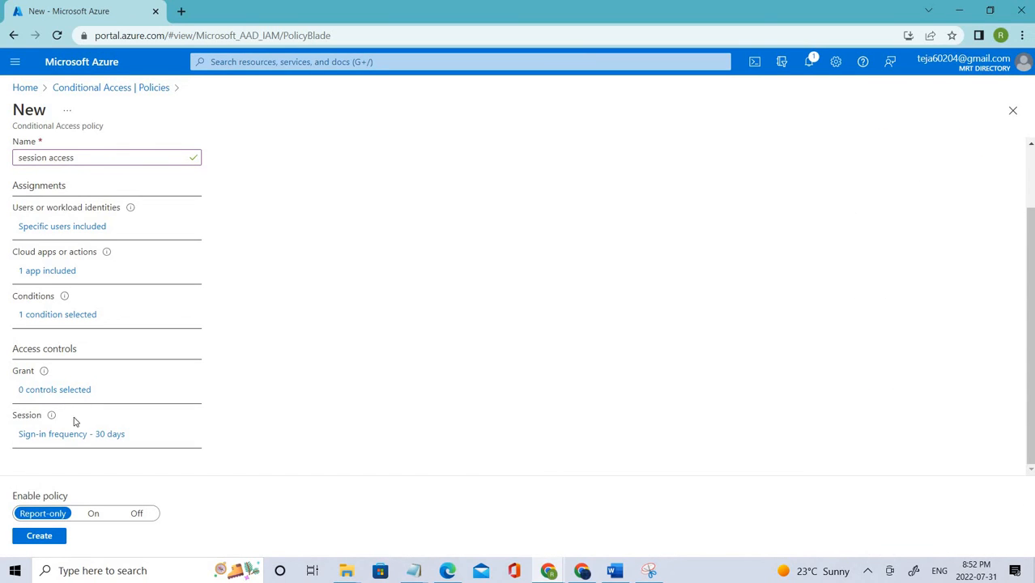
pyautogui.click(71, 434)
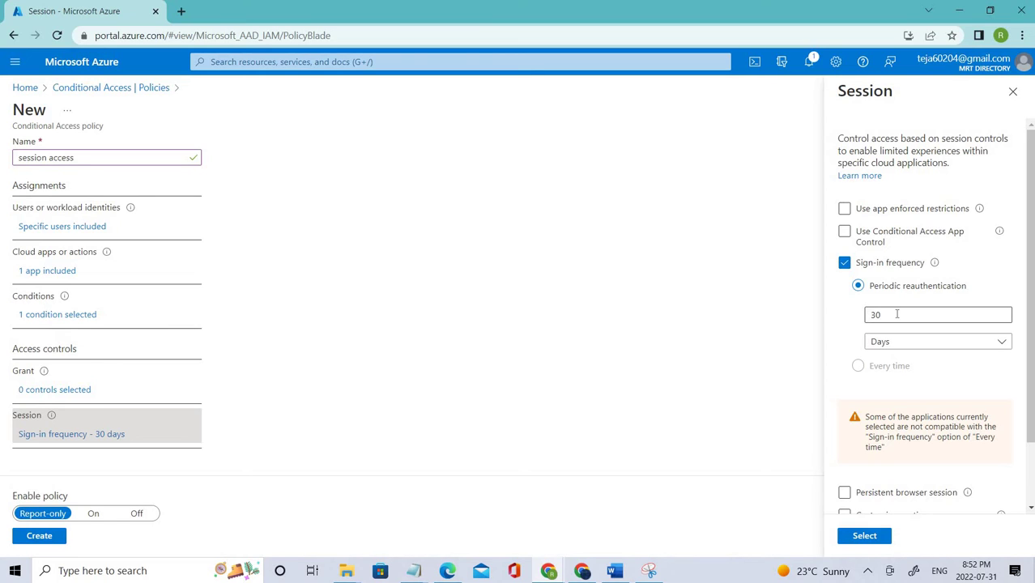
pyautogui.moveTo(886, 330)
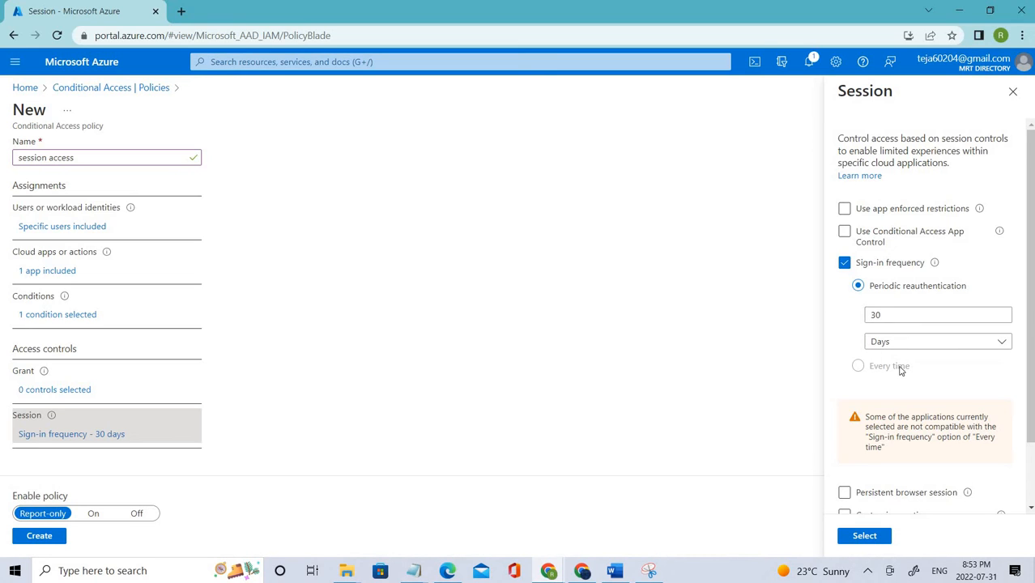
pyautogui.click(936, 341)
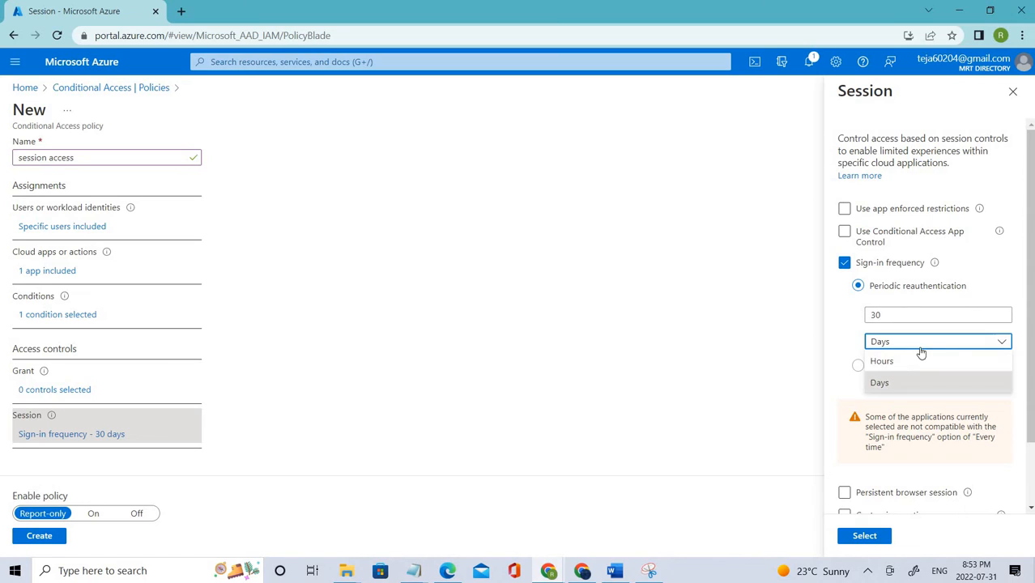
pyautogui.click(879, 383)
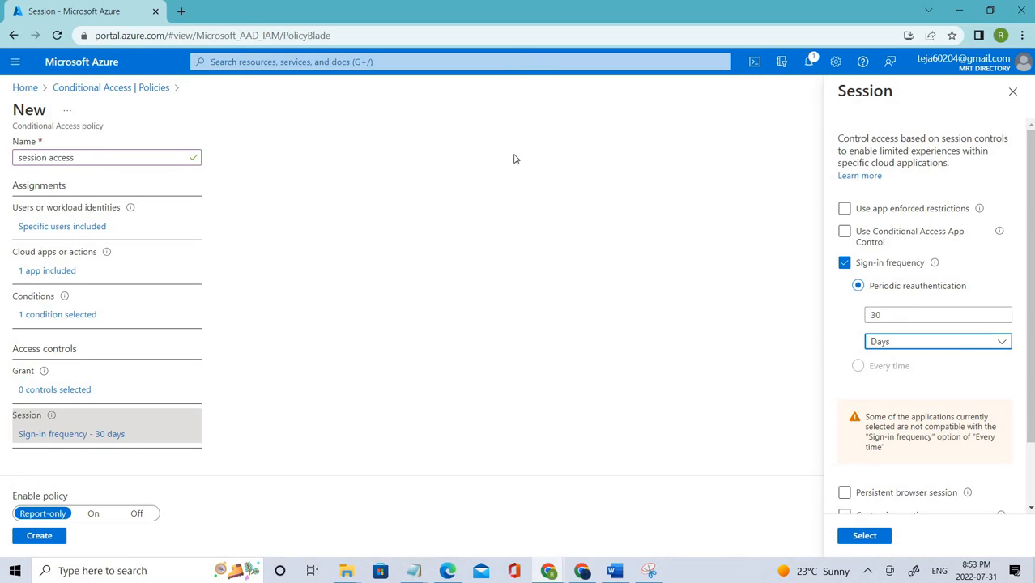
pyautogui.moveTo(529, 170)
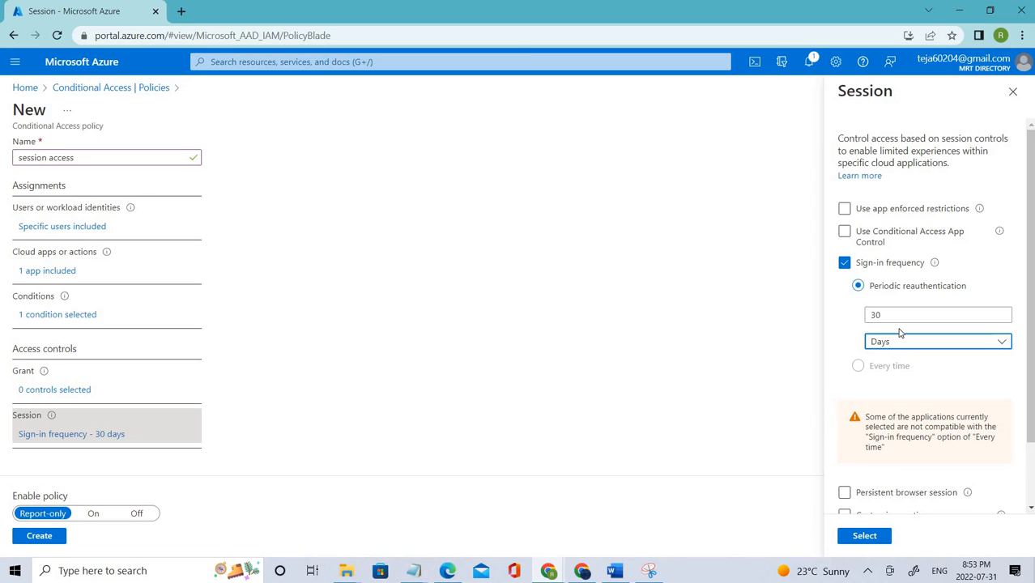
pyautogui.moveTo(859, 324)
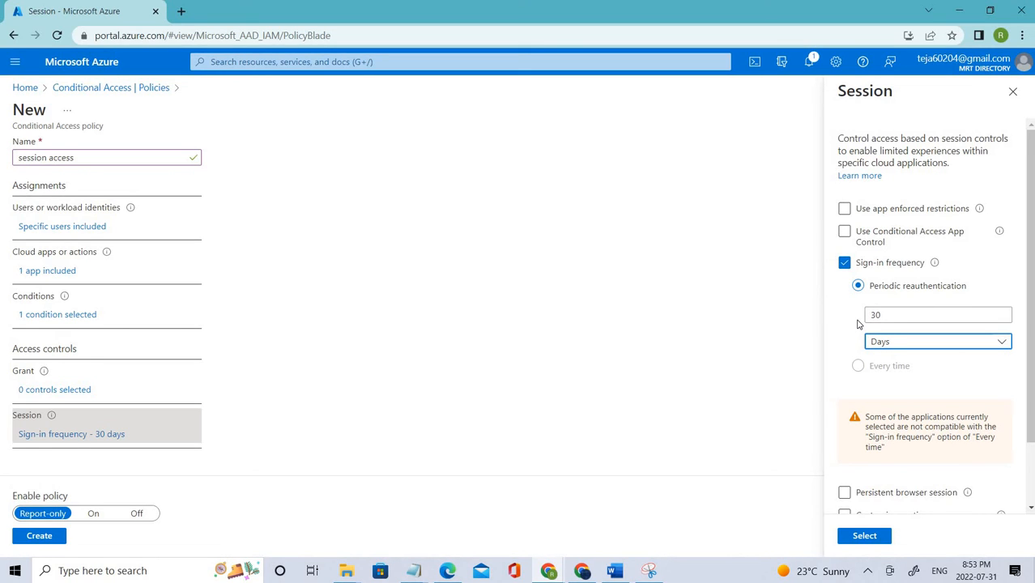
pyautogui.moveTo(666, 273)
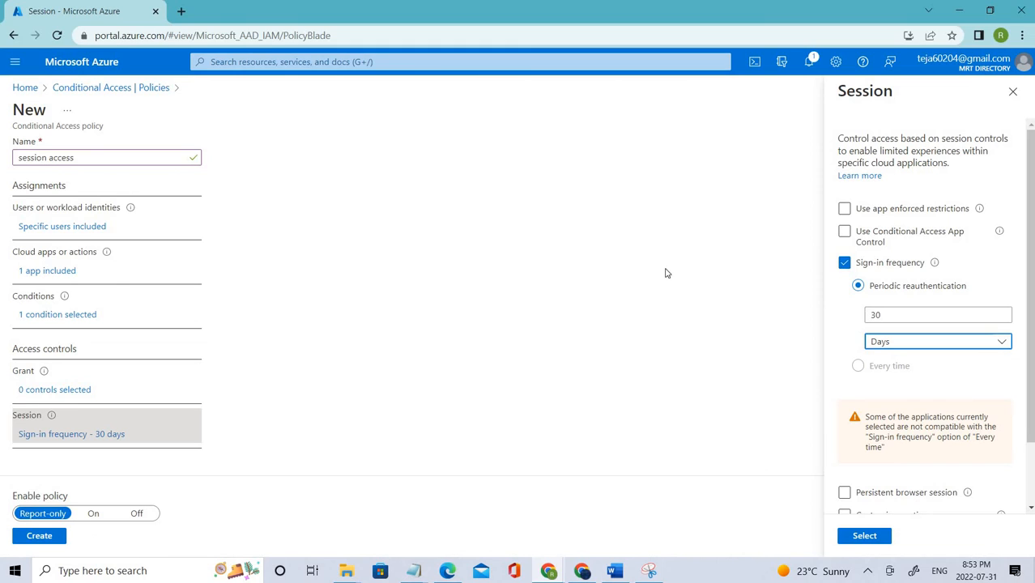
pyautogui.moveTo(121, 258)
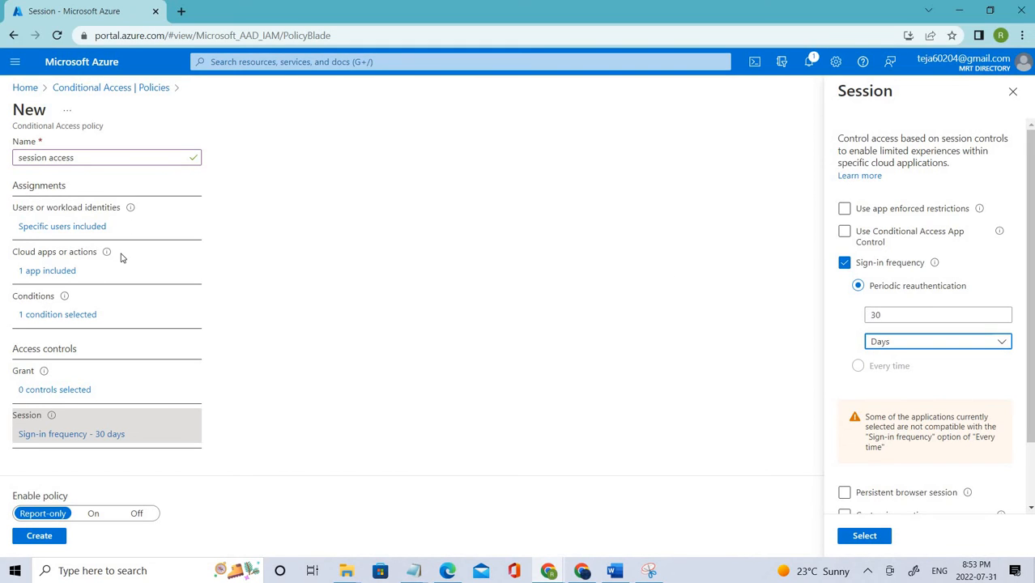
pyautogui.moveTo(84, 204)
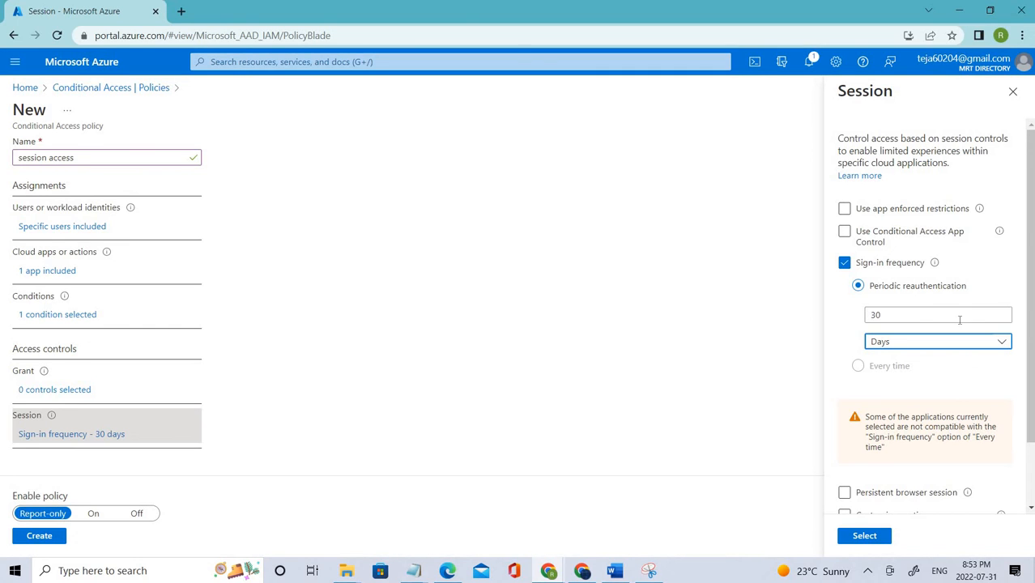
pyautogui.moveTo(959, 307)
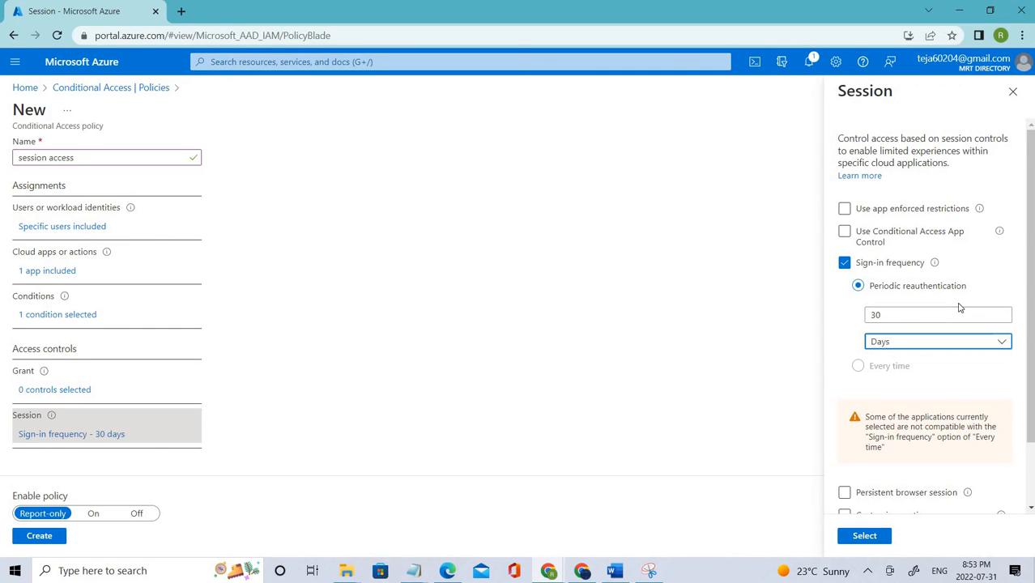
pyautogui.scroll(-3)
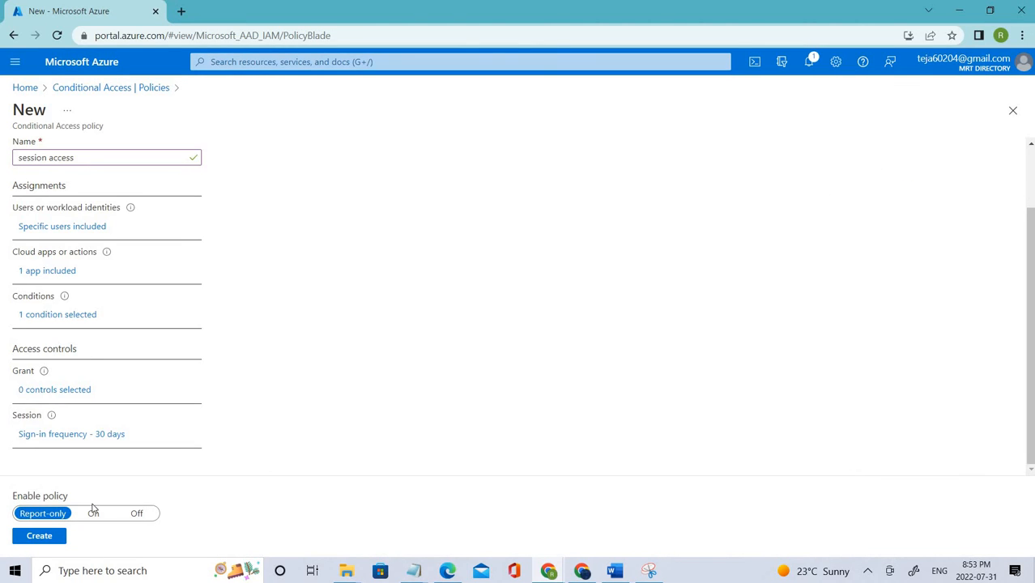
pyautogui.doubleClick(39, 496)
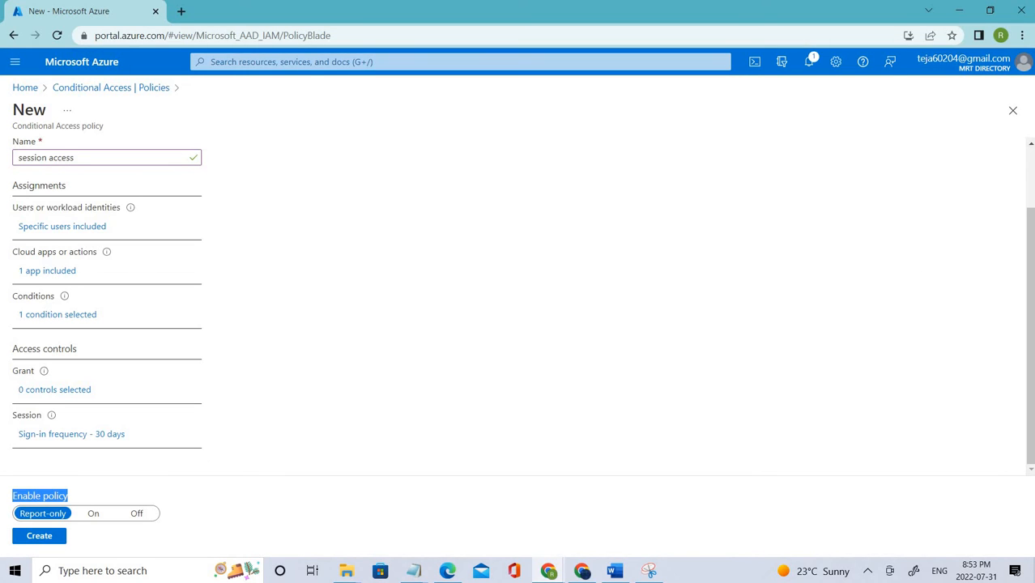
pyautogui.moveTo(285, 225)
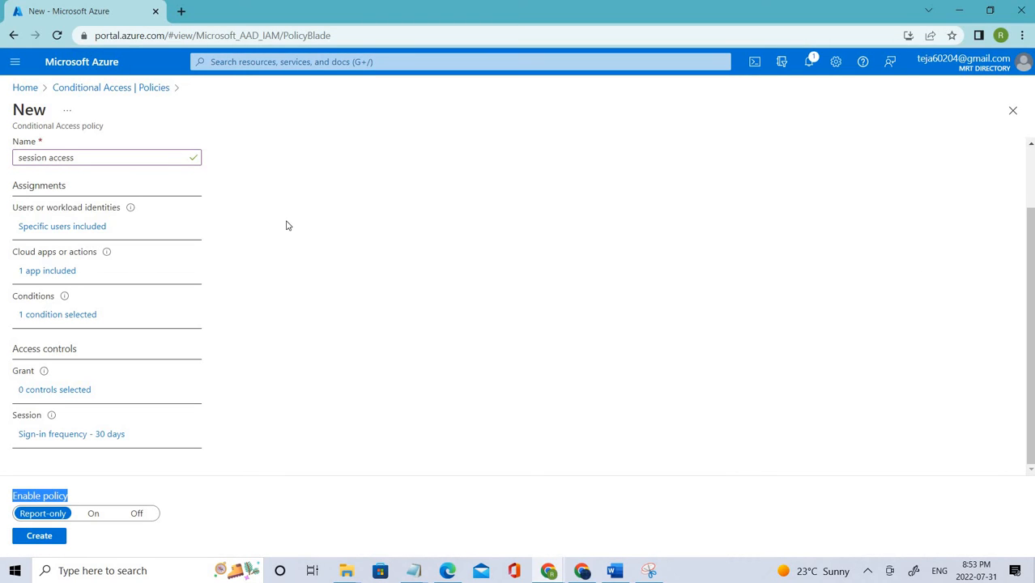
pyautogui.moveTo(311, 226)
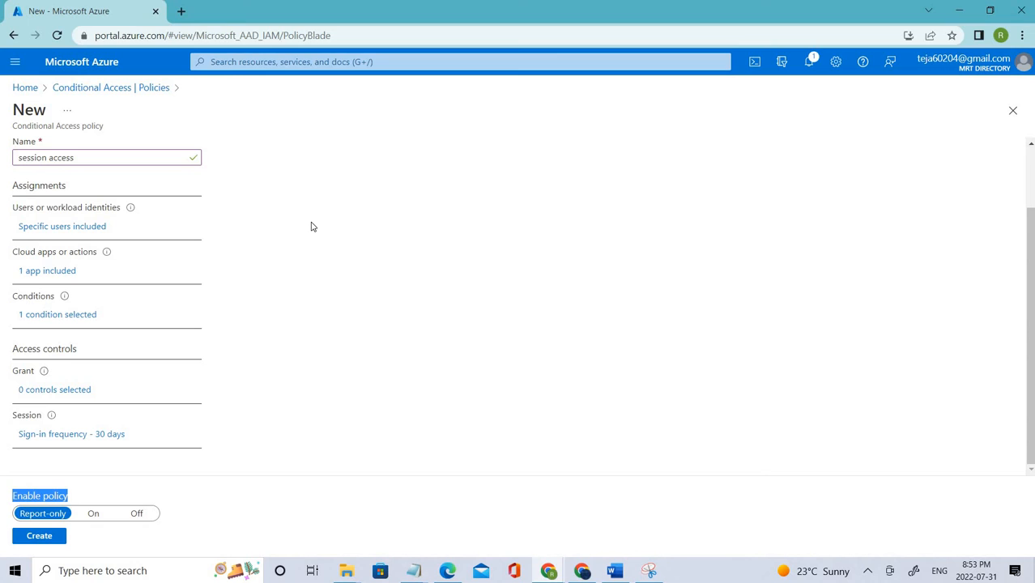
pyautogui.moveTo(116, 179)
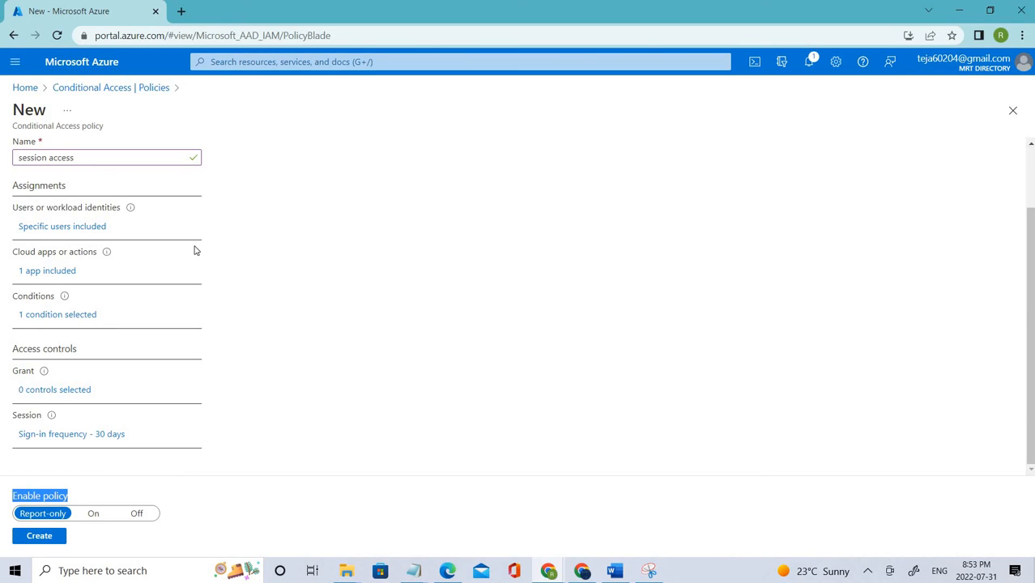
pyautogui.moveTo(401, 282)
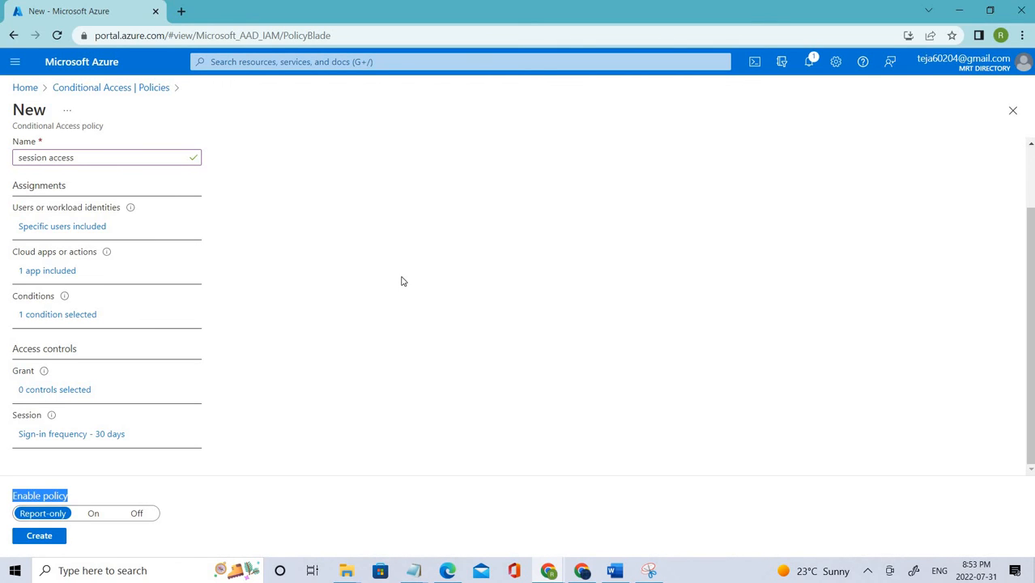
pyautogui.moveTo(486, 258)
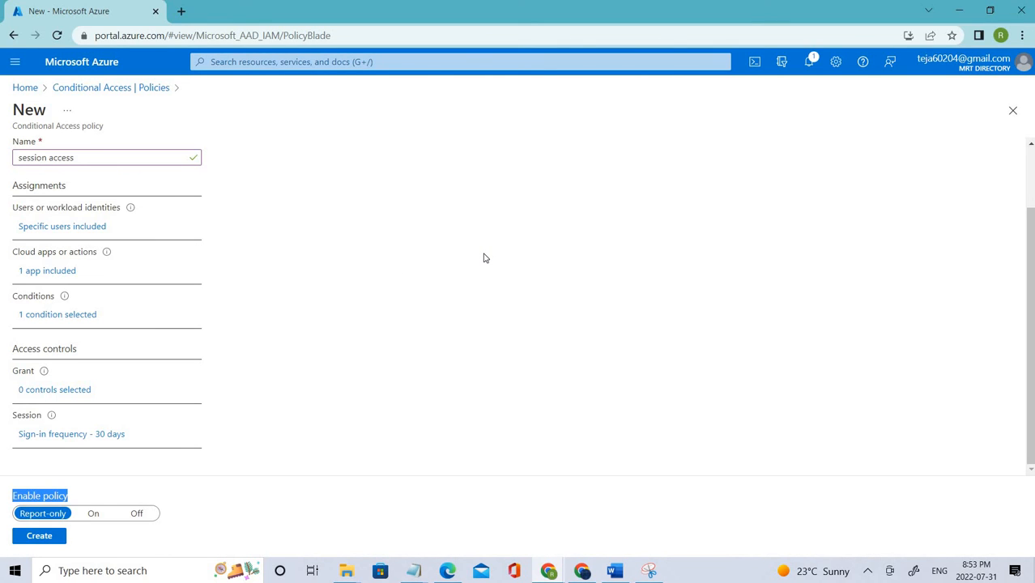
pyautogui.scroll(3)
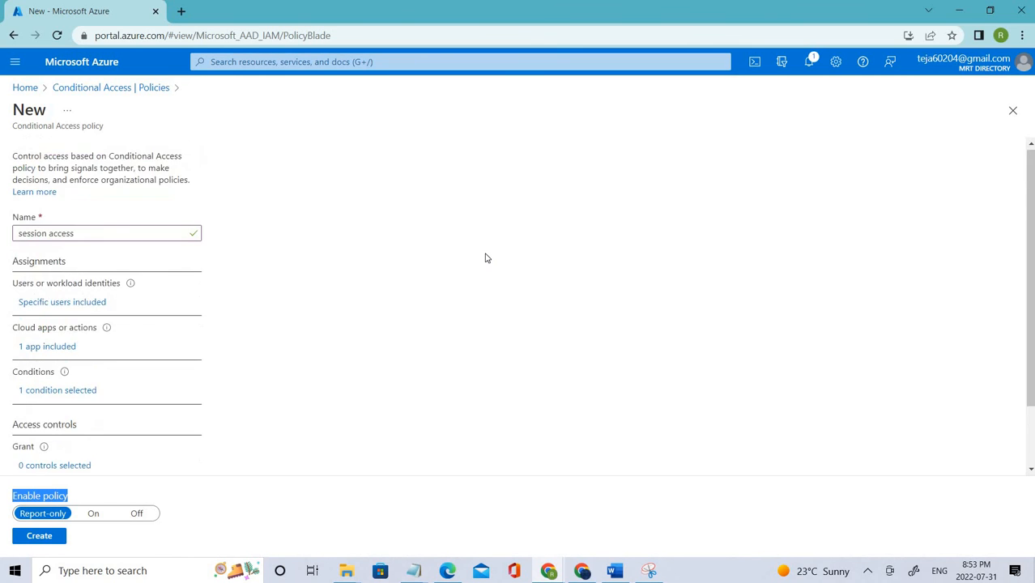
pyautogui.scroll(-3)
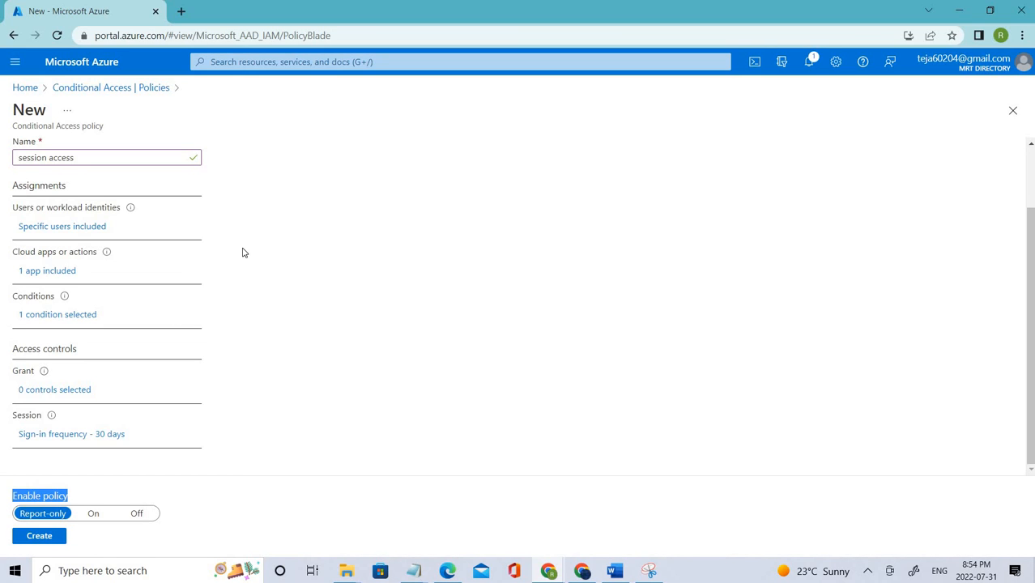
pyautogui.moveTo(178, 286)
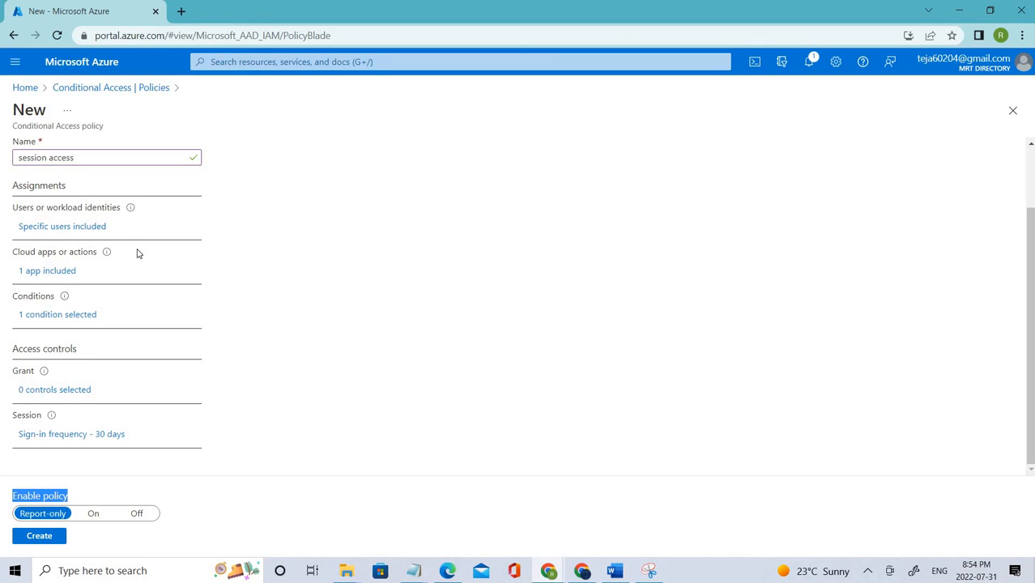
pyautogui.moveTo(785, 277)
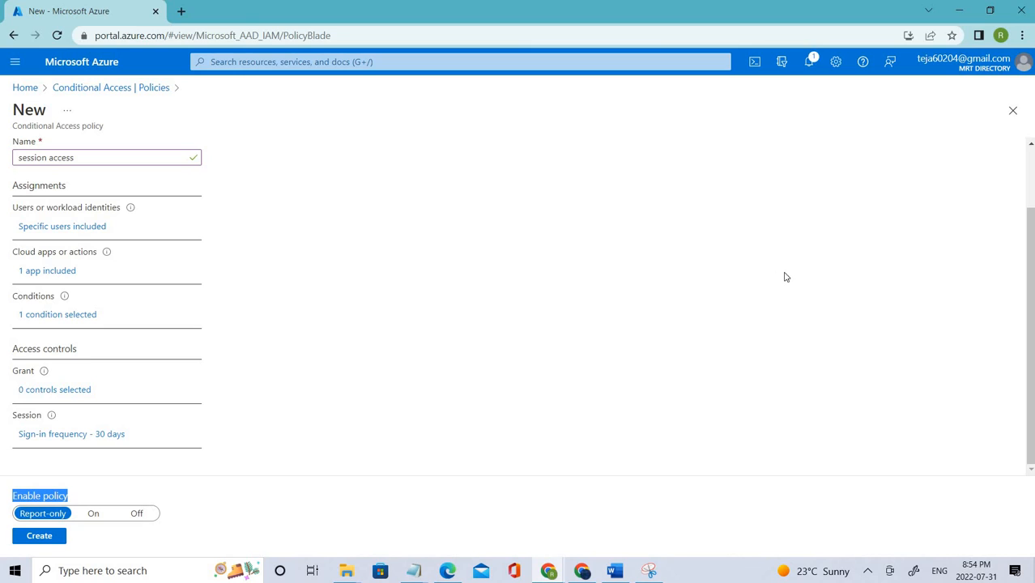